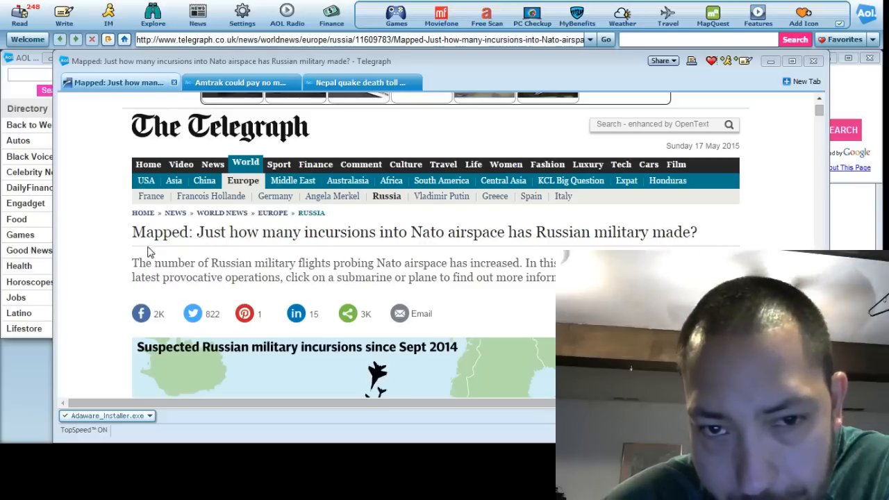
mouse_move(438, 245)
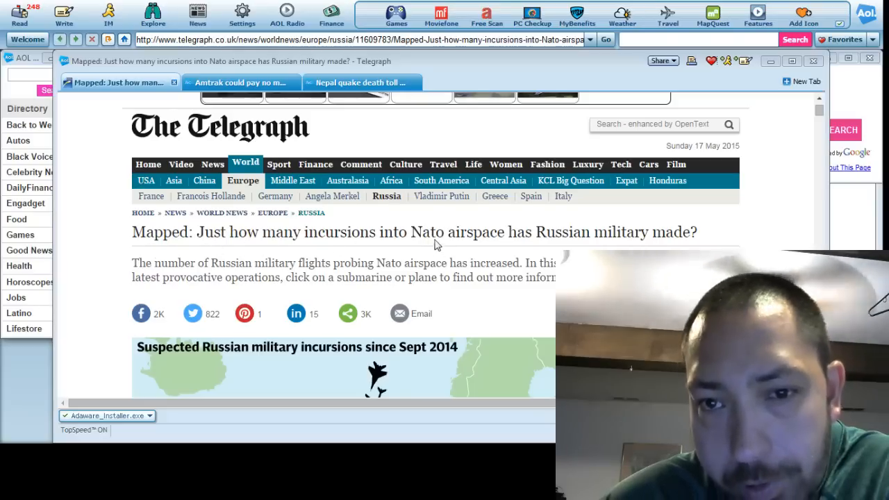
mouse_move(582, 245)
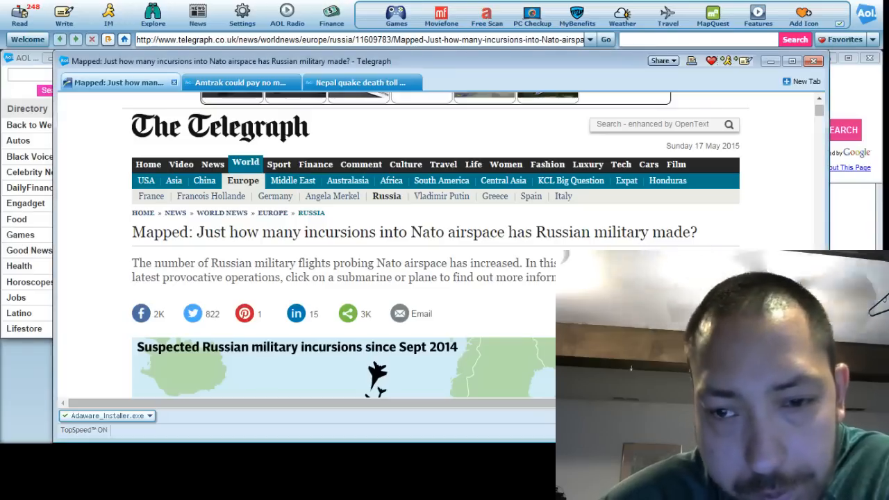
scroll(down, 3)
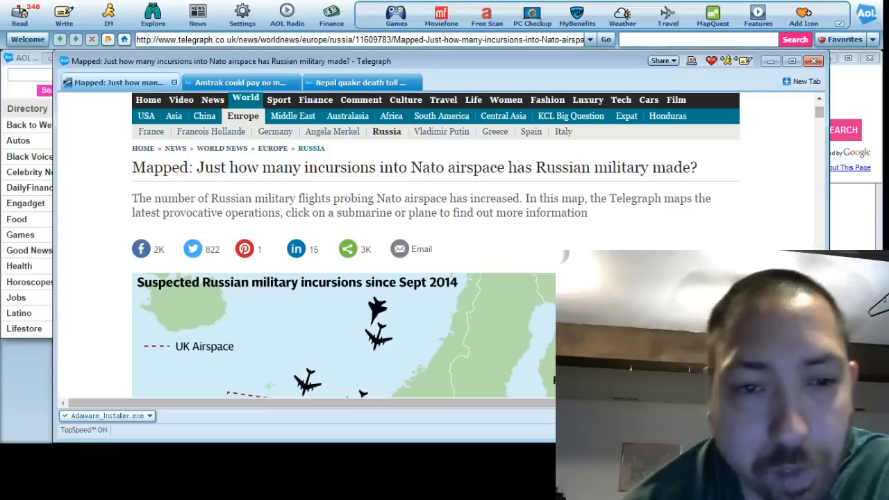
scroll(down, 3)
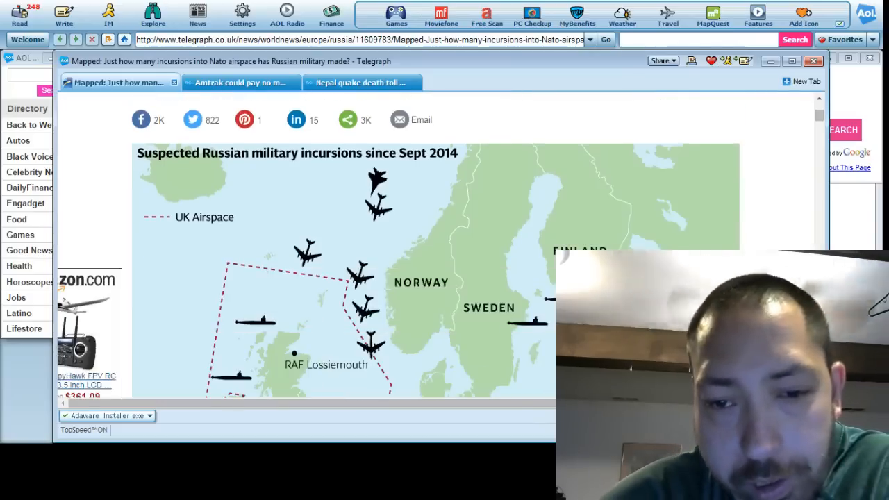
scroll(down, 3)
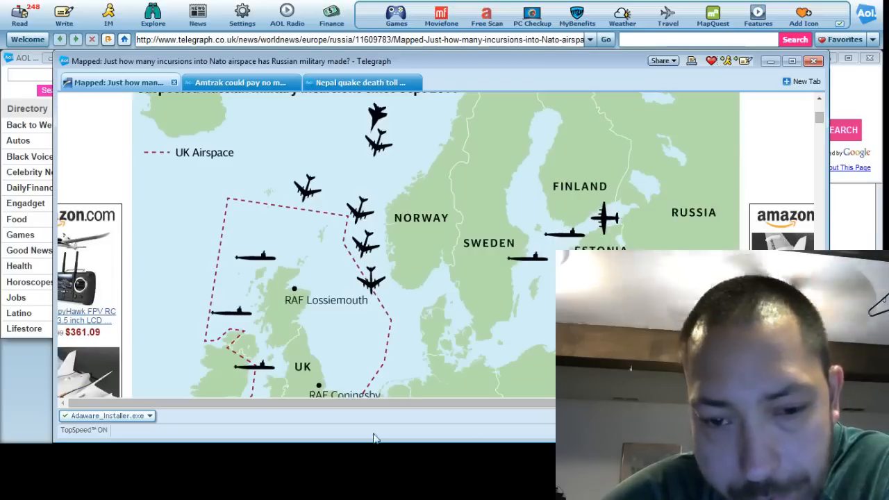
scroll(up, 3)
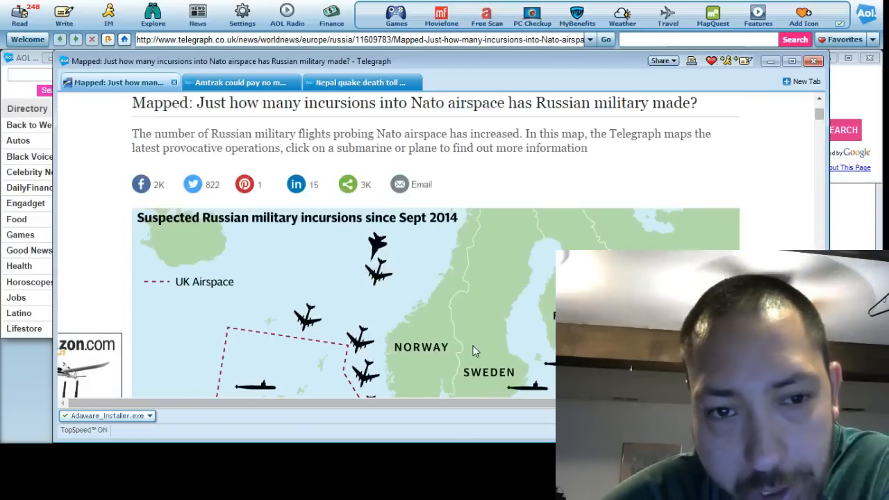
mouse_move(143, 300)
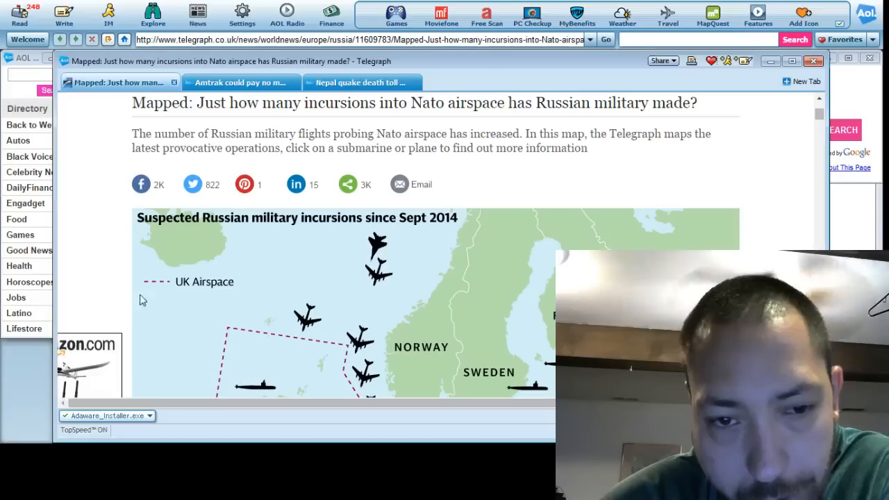
scroll(down, 3)
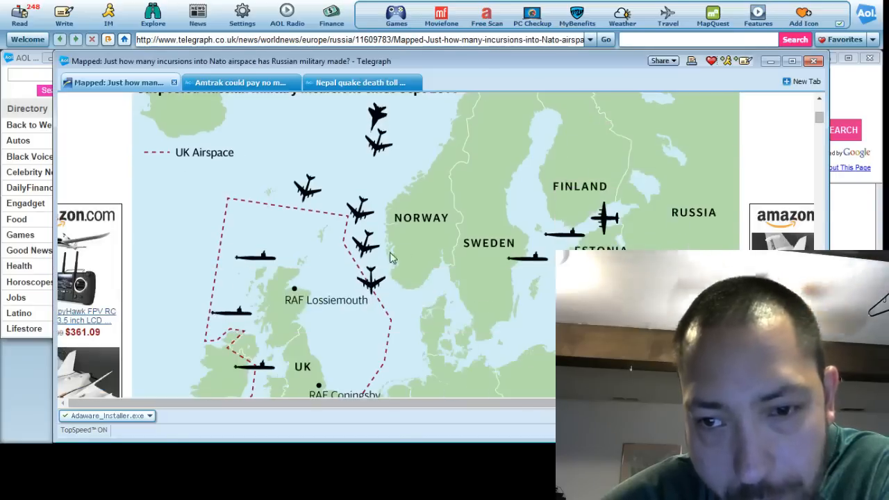
mouse_move(735, 247)
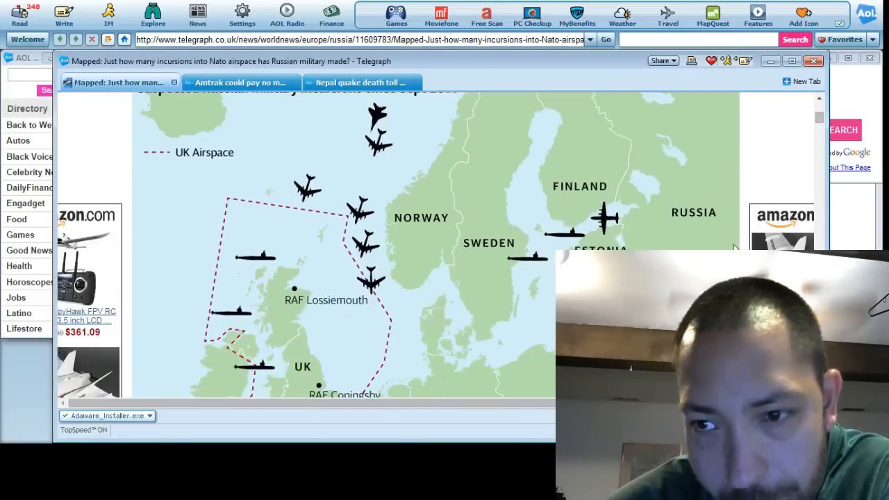
scroll(down, 3)
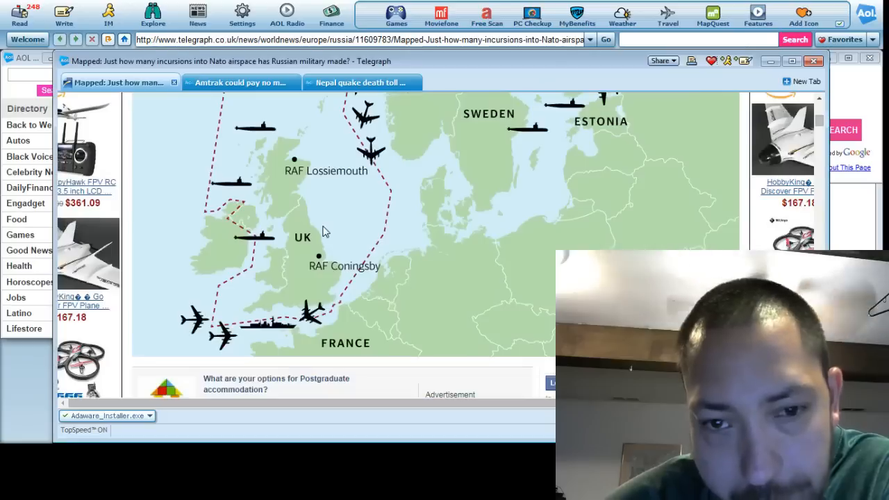
mouse_move(301, 184)
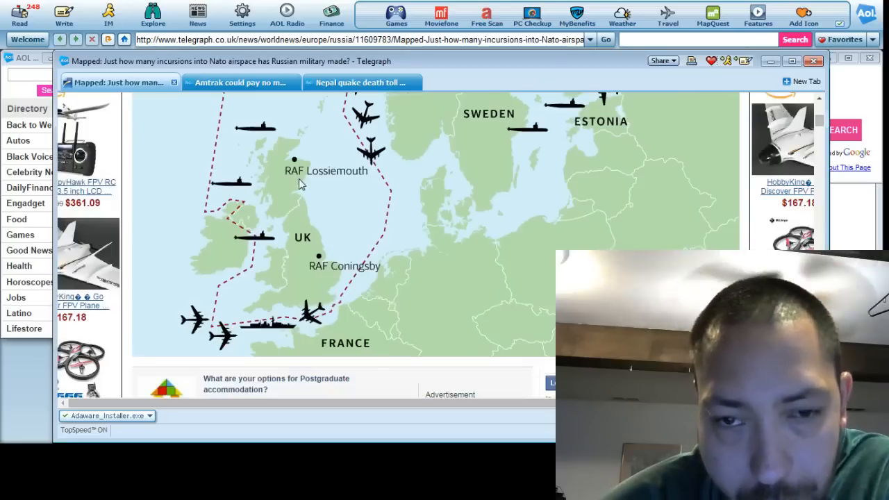
mouse_move(289, 180)
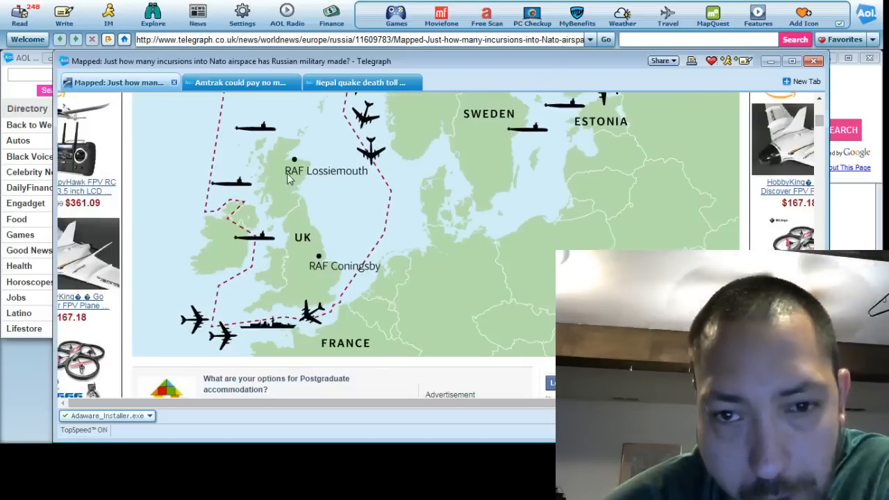
mouse_move(312, 276)
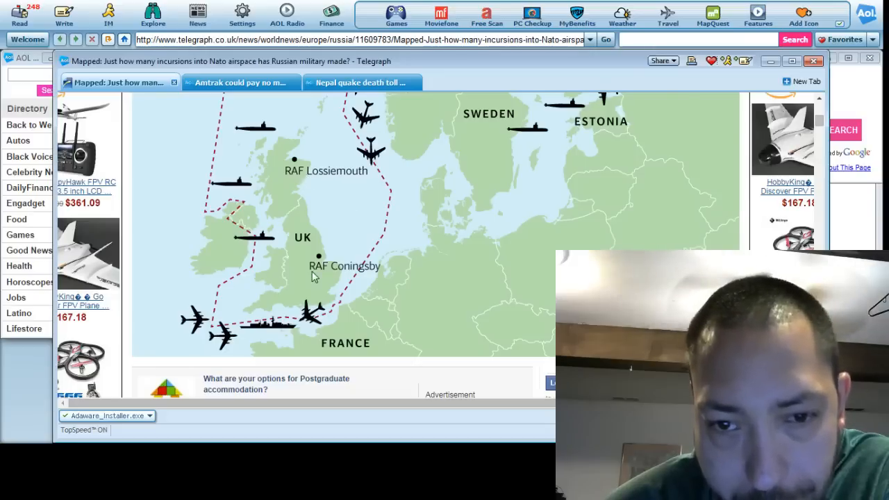
mouse_move(362, 280)
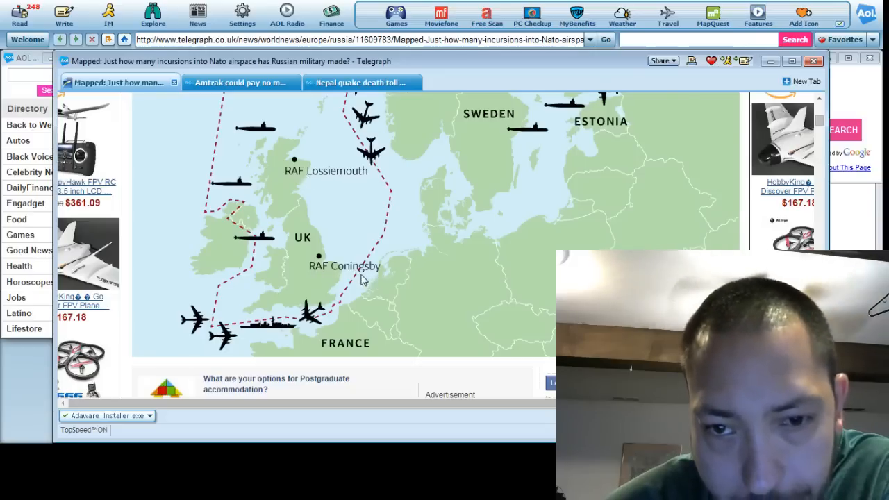
scroll(down, 3)
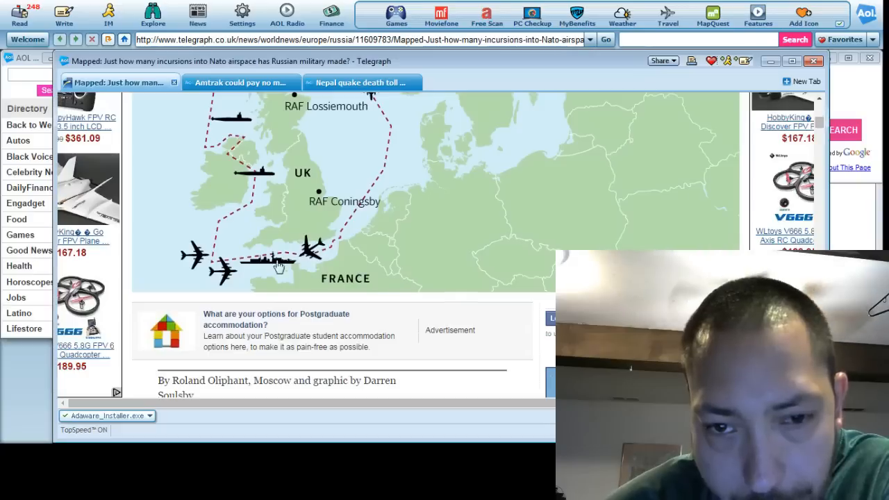
mouse_move(220, 259)
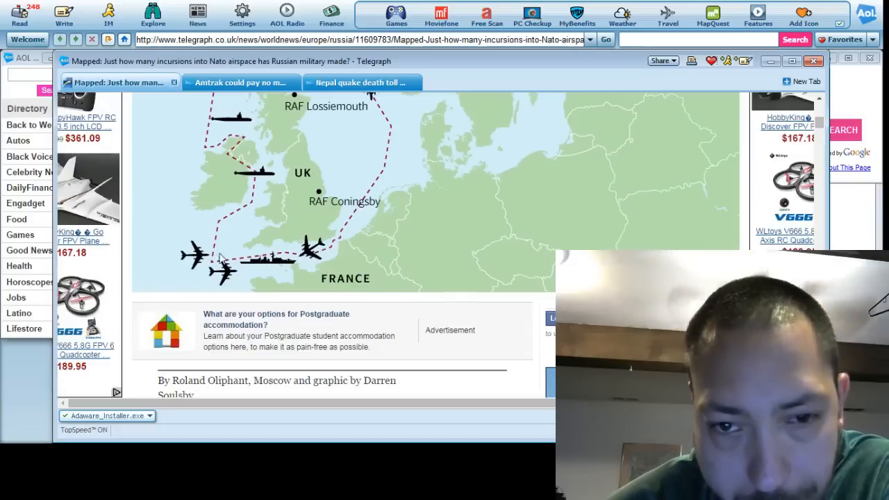
scroll(down, 3)
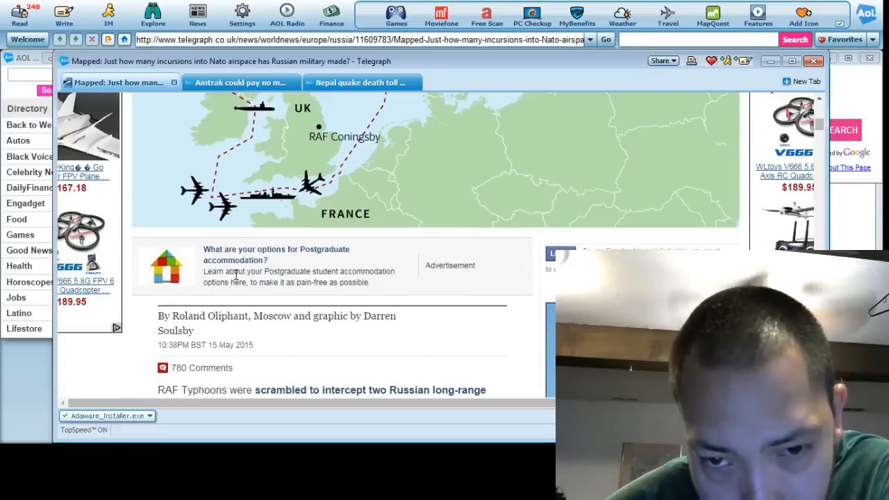
scroll(down, 3)
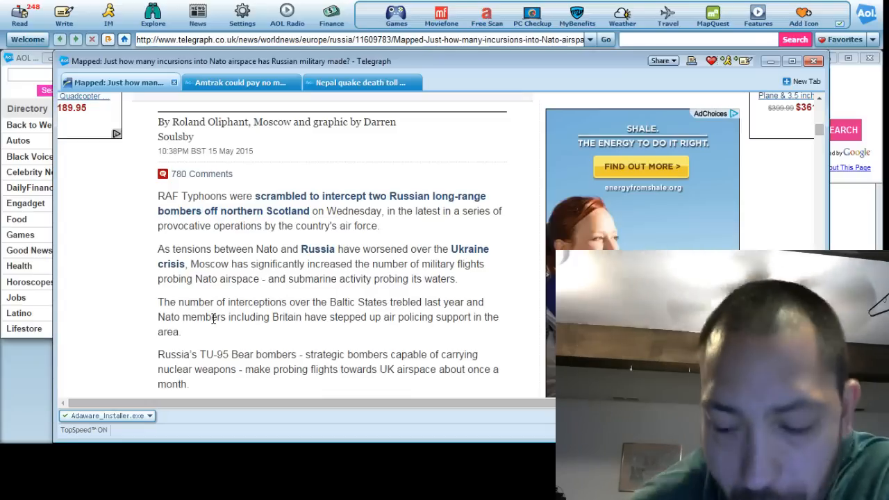
scroll(down, 3)
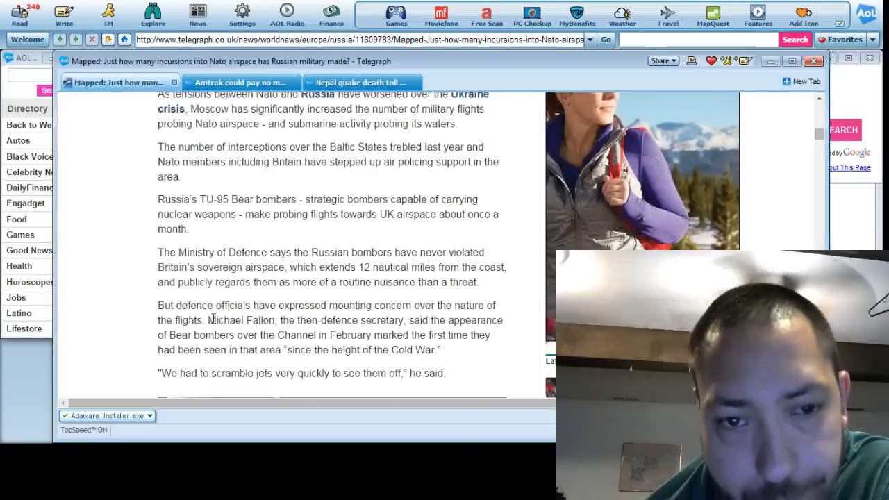
scroll(down, 3)
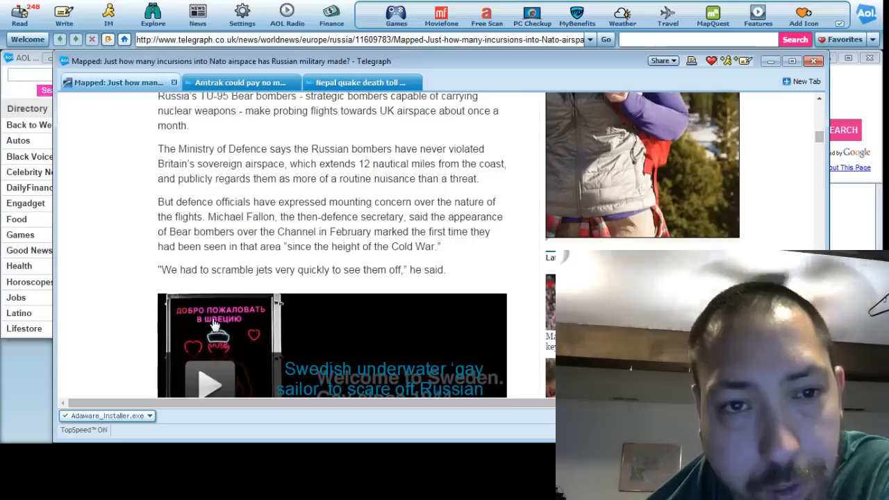
scroll(down, 3)
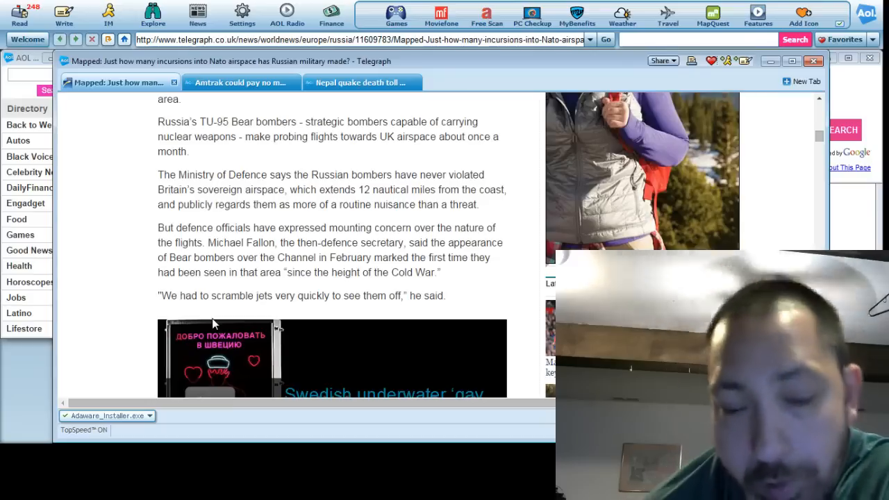
scroll(down, 3)
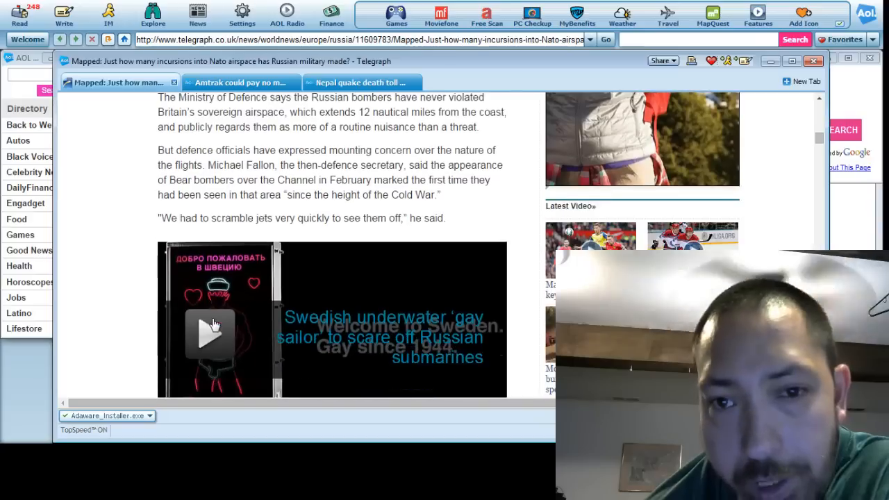
scroll(down, 3)
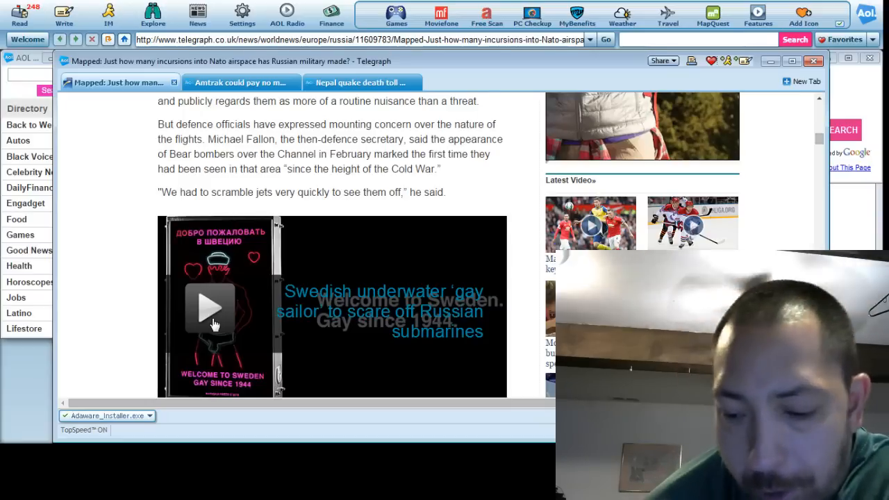
scroll(down, 3)
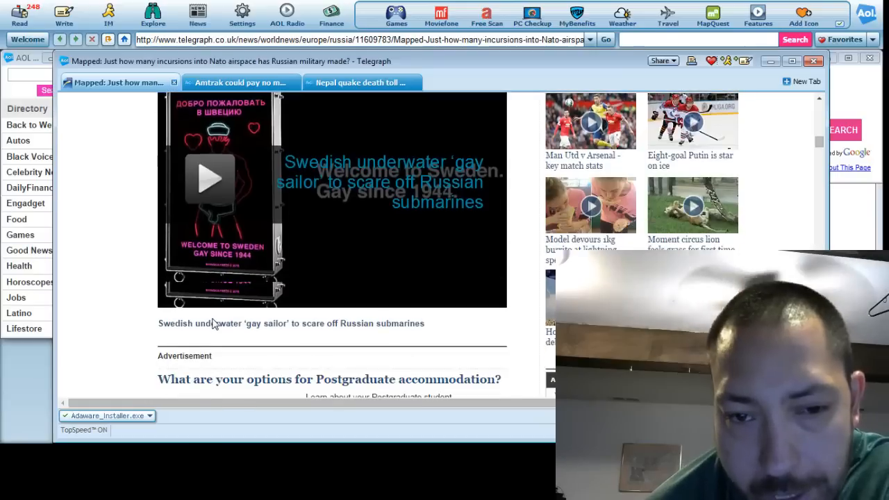
scroll(down, 3)
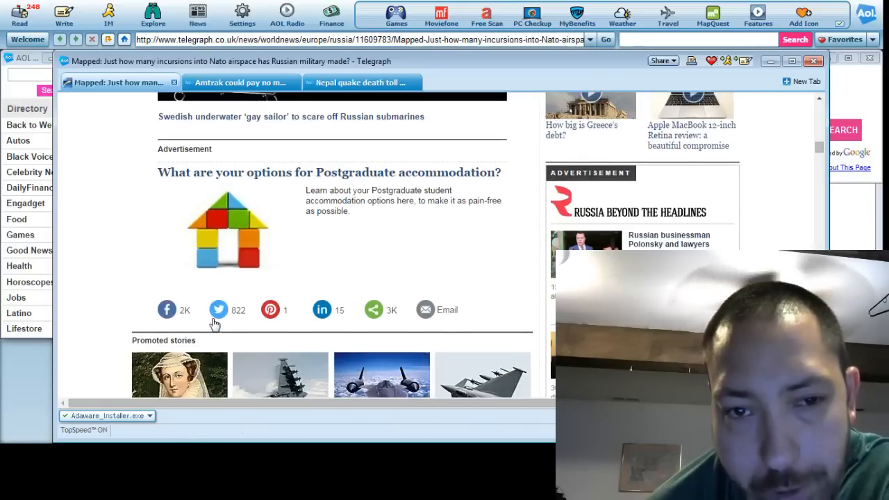
scroll(down, 3)
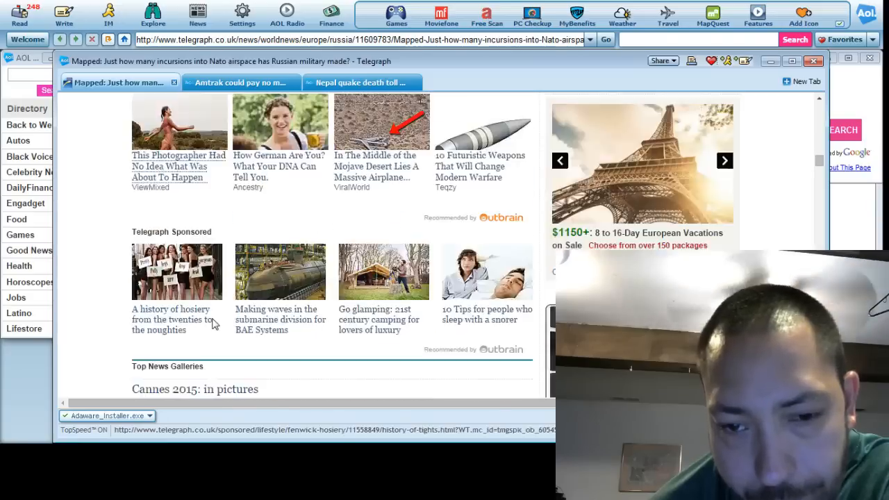
scroll(down, 3)
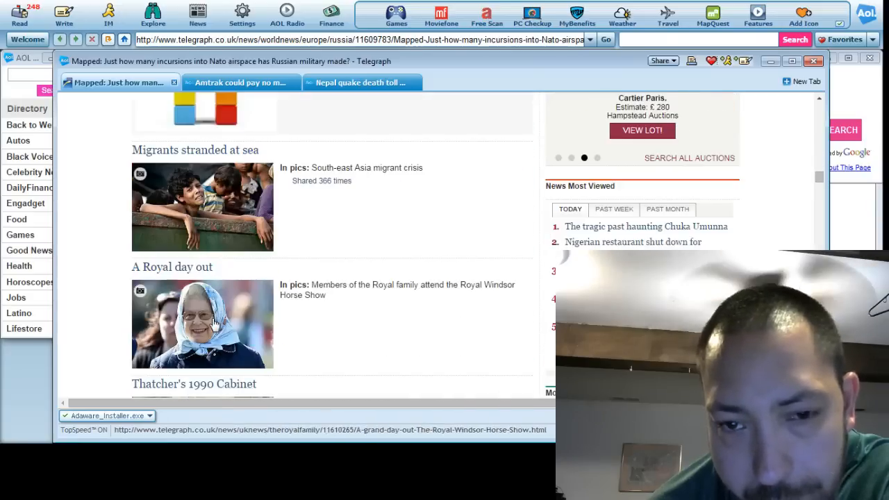
scroll(down, 3)
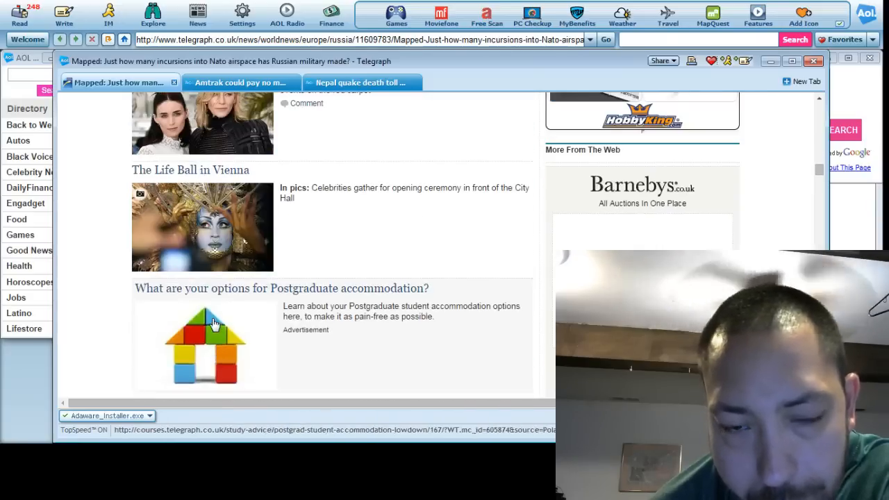
scroll(down, 3)
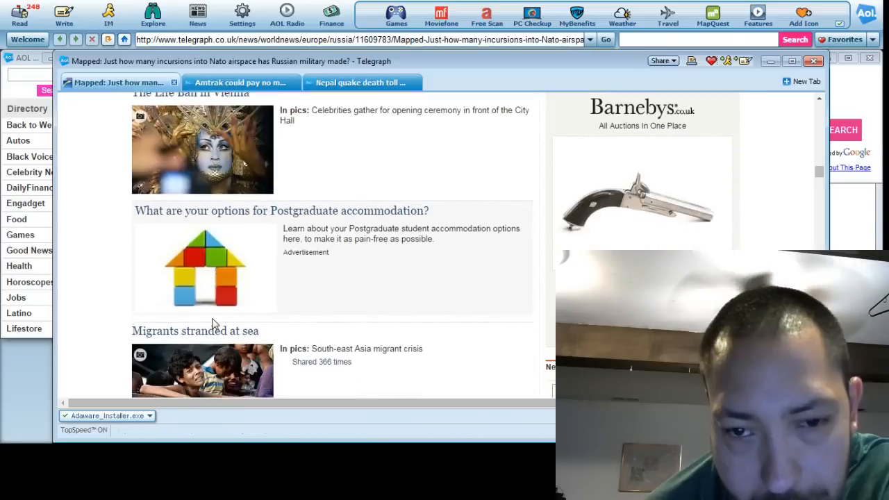
scroll(down, 3)
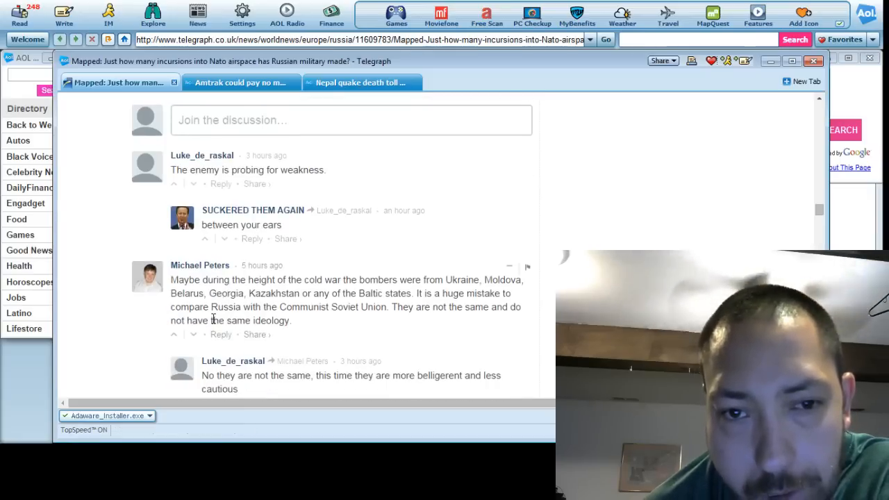
scroll(down, 3)
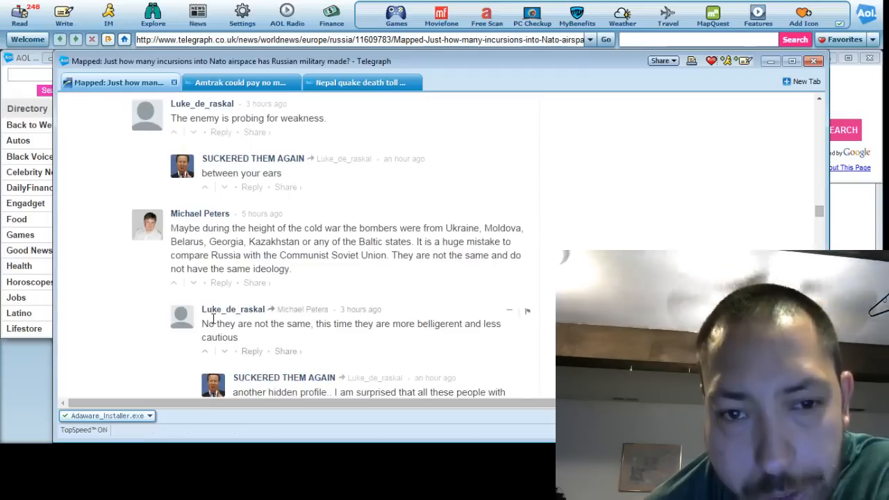
scroll(down, 3)
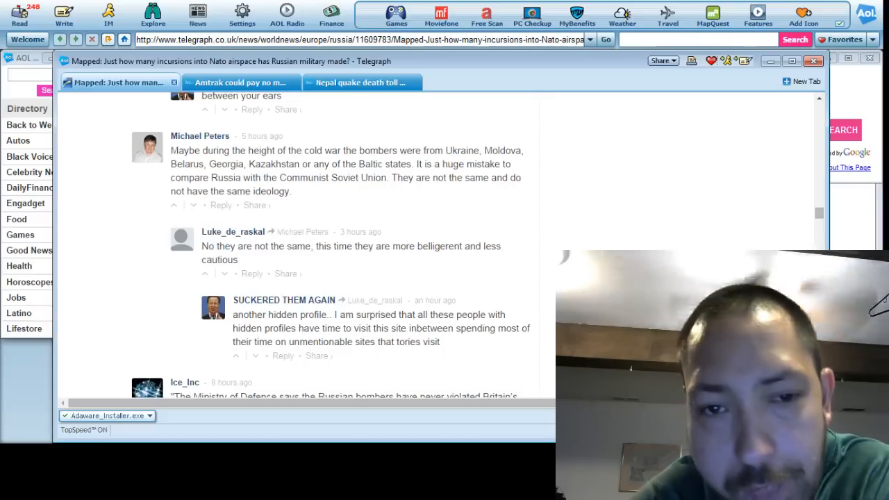
scroll(down, 3)
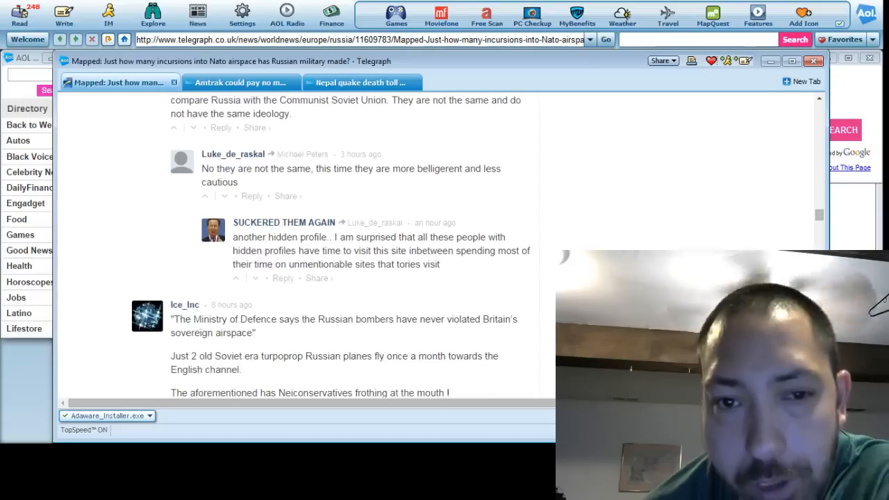
scroll(down, 3)
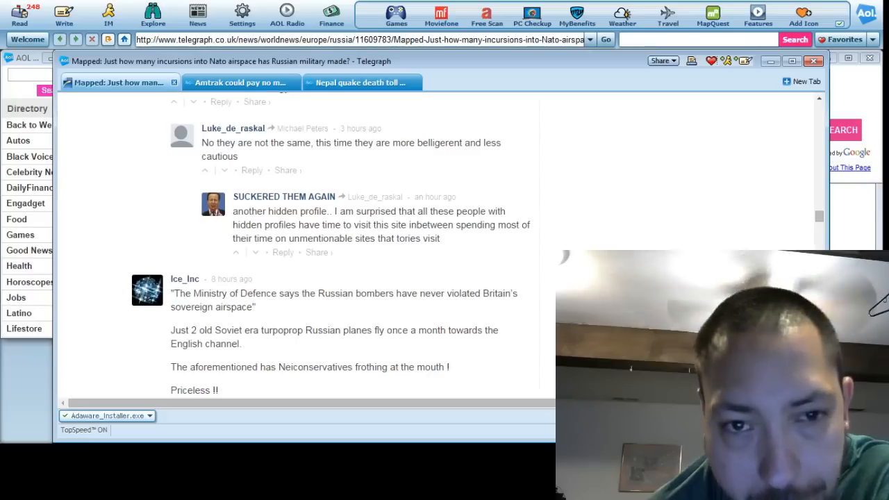
scroll(down, 3)
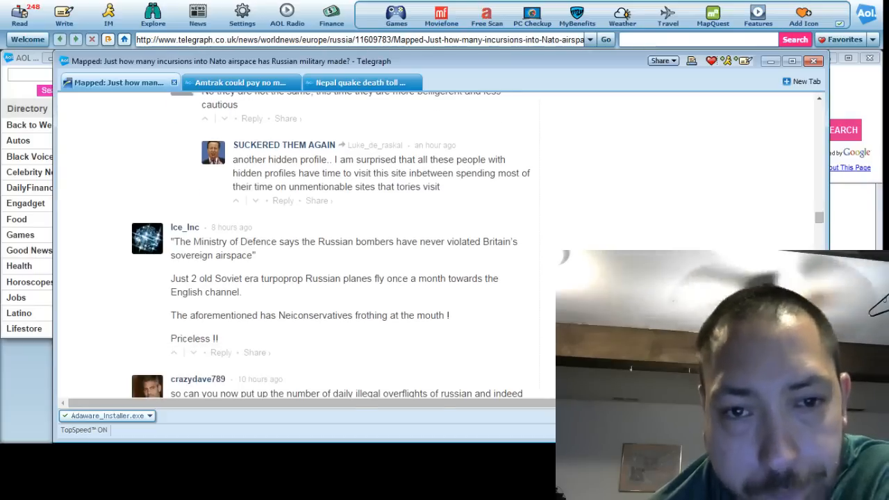
scroll(down, 3)
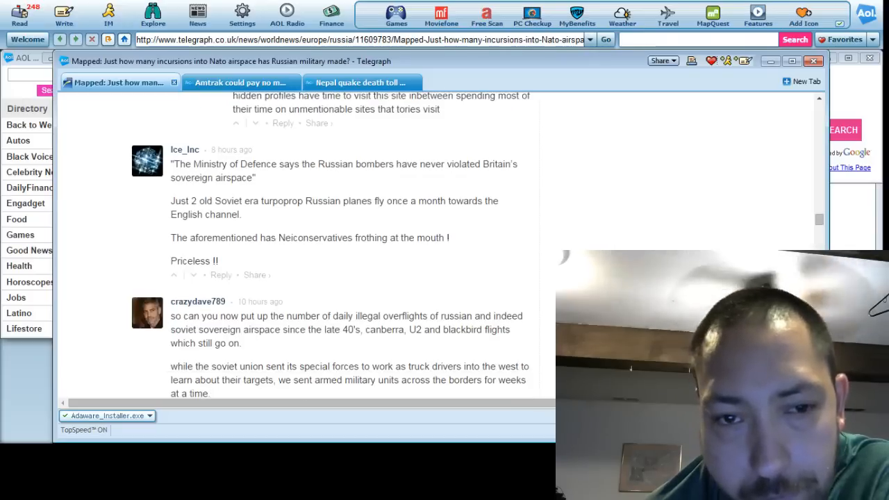
scroll(down, 3)
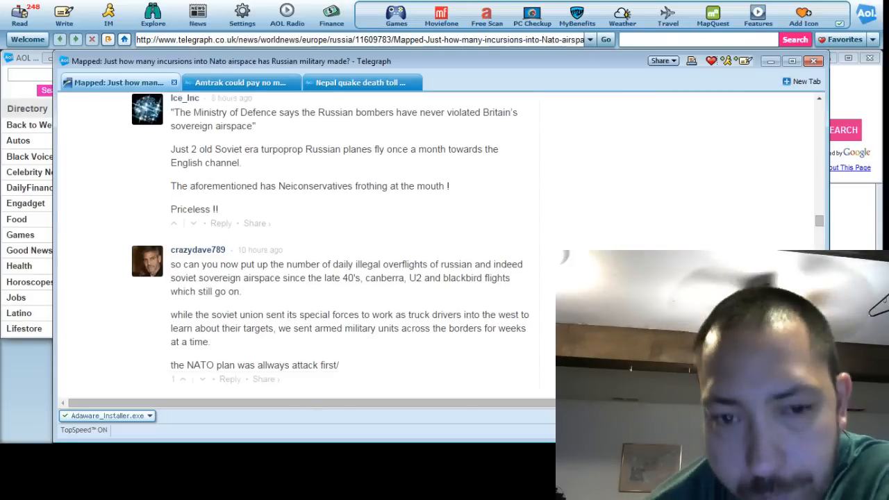
scroll(down, 3)
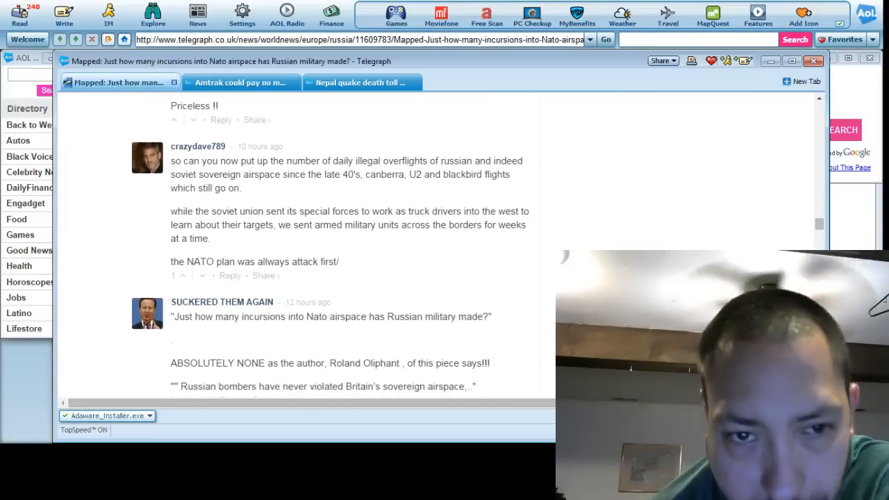
scroll(down, 3)
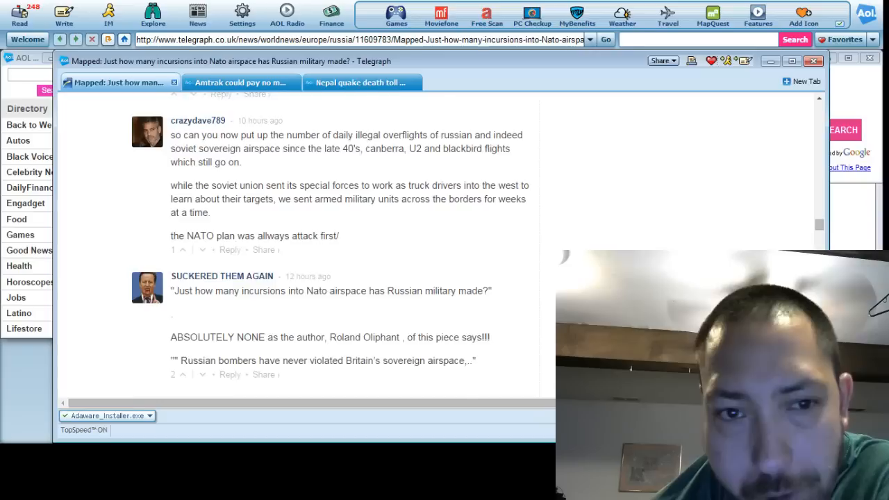
scroll(down, 3)
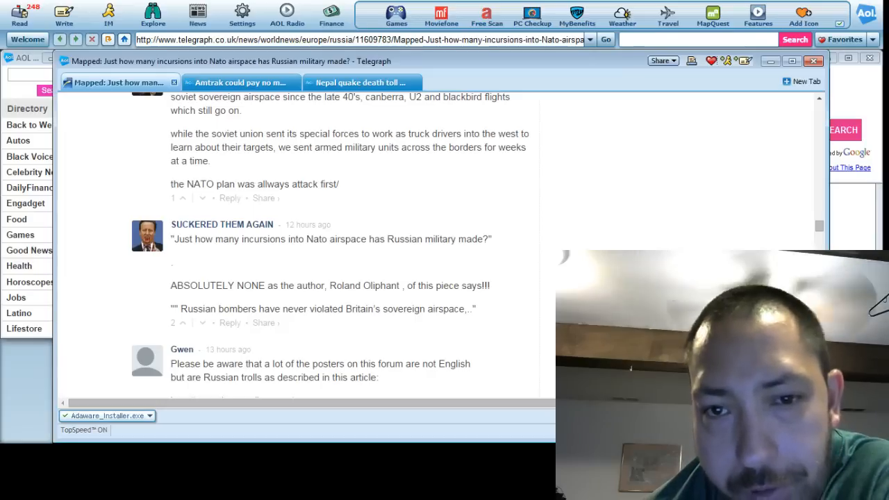
scroll(down, 3)
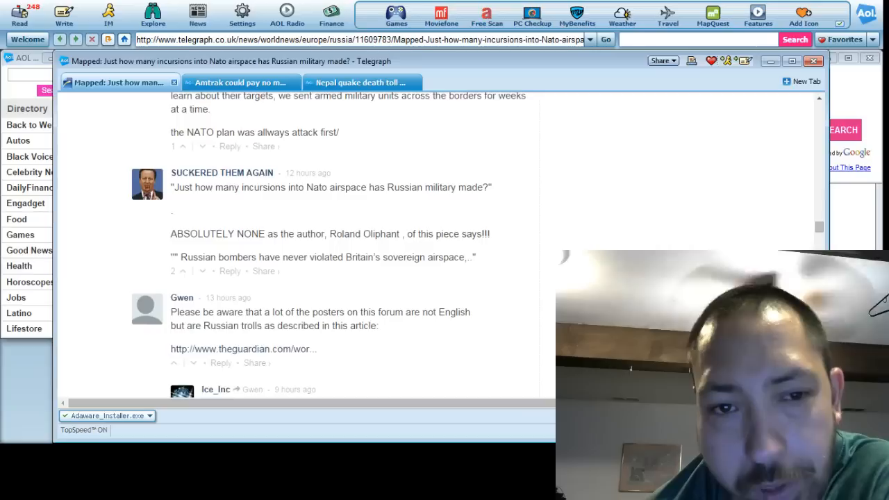
scroll(down, 3)
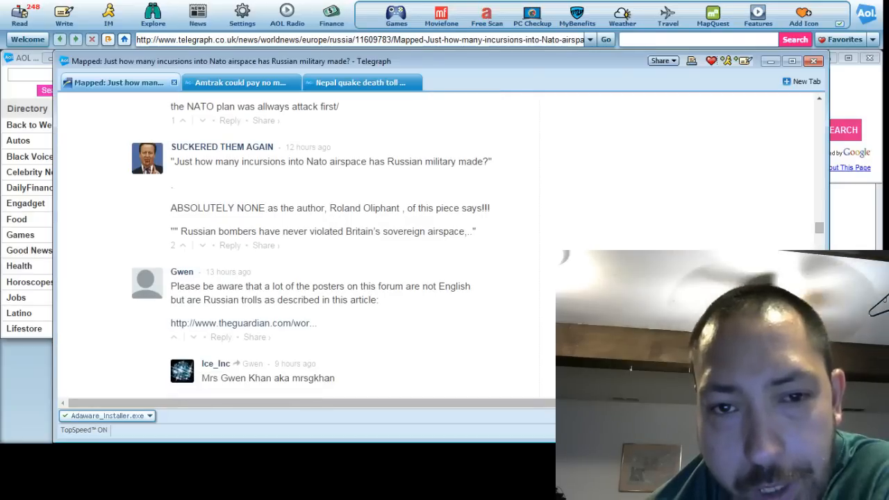
scroll(down, 3)
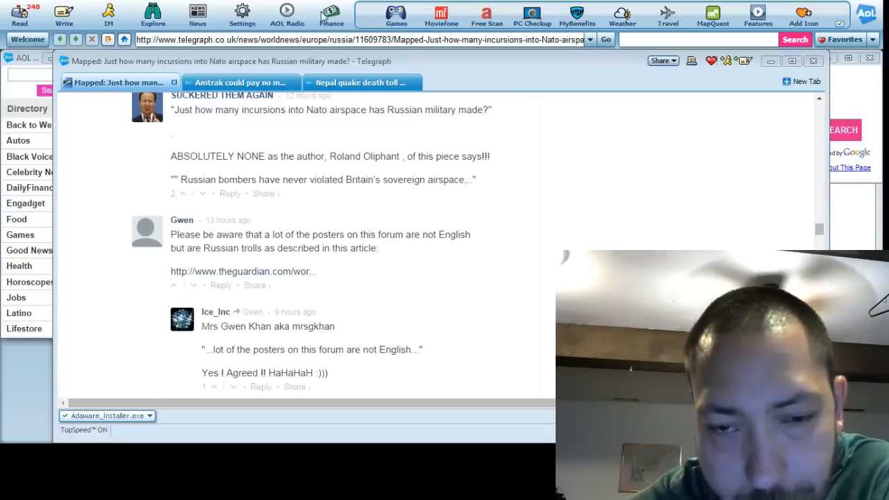
mouse_move(137, 211)
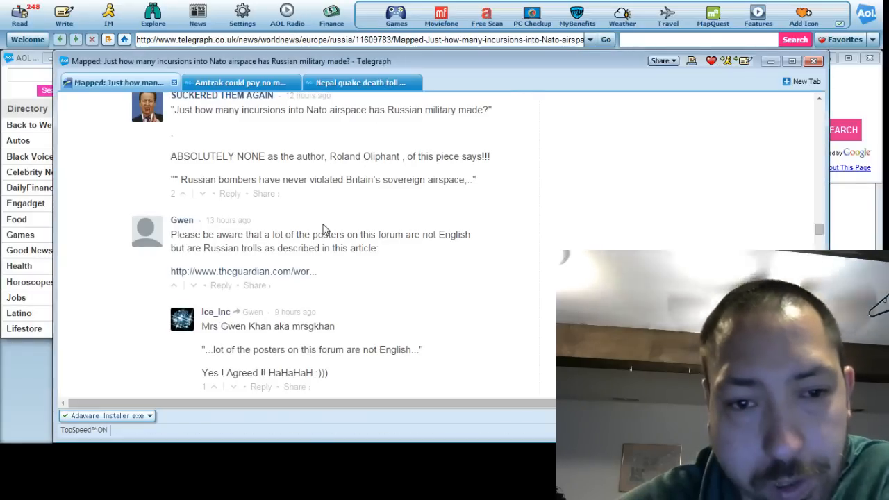
scroll(up, 3)
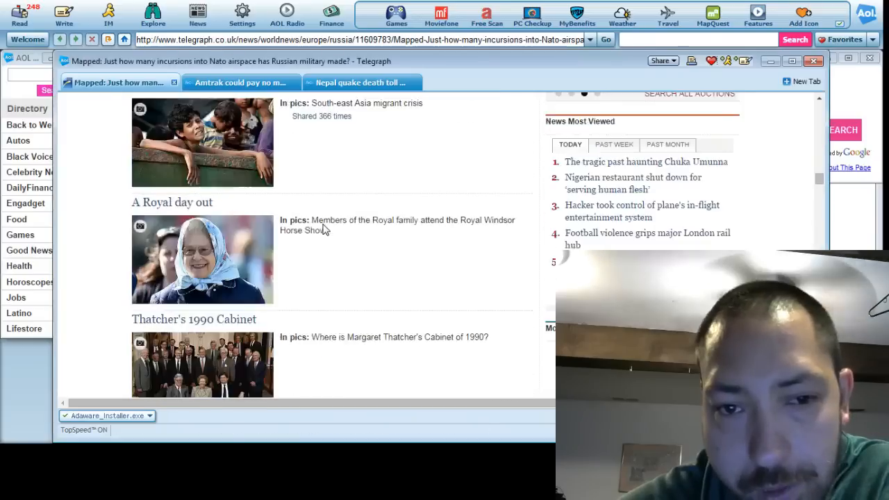
scroll(up, 3)
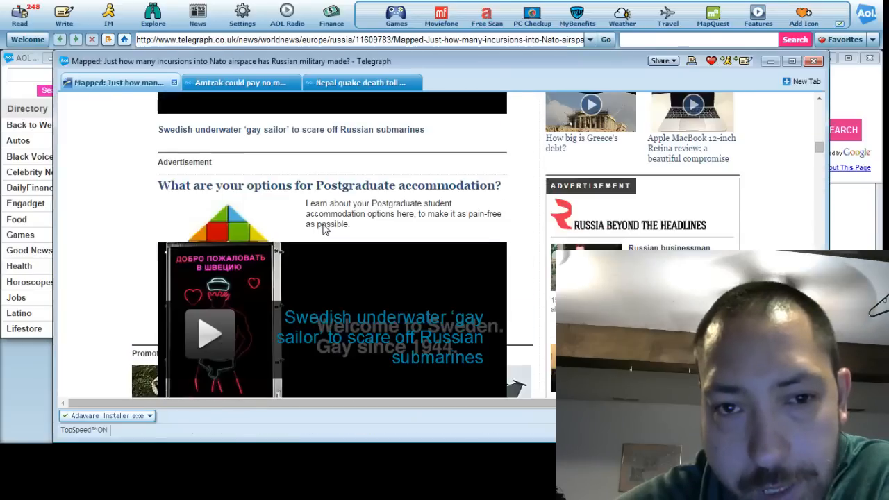
scroll(up, 3)
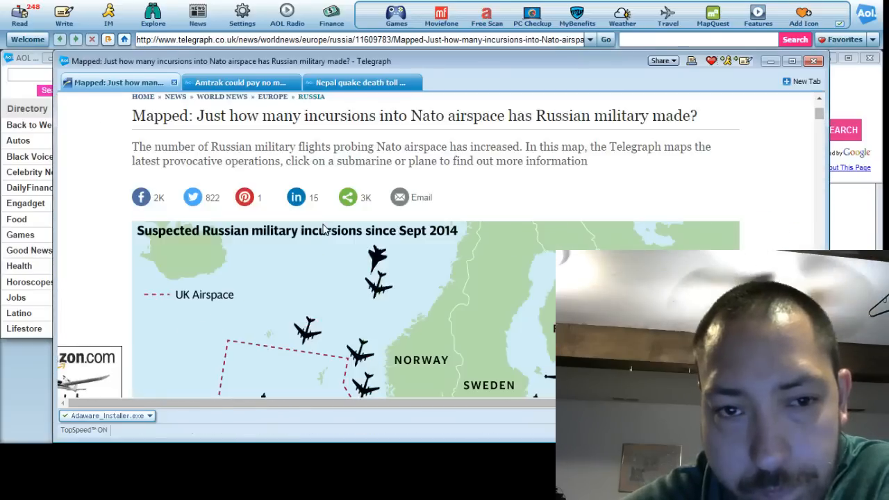
scroll(up, 3)
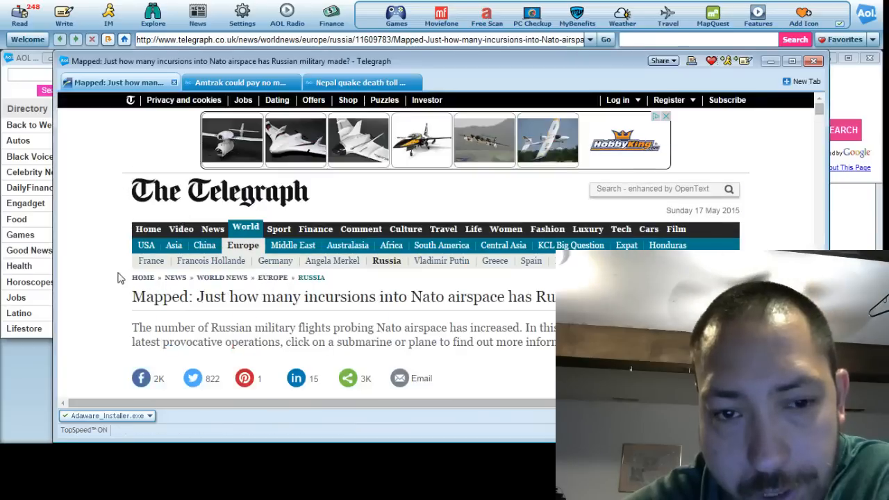
mouse_move(471, 311)
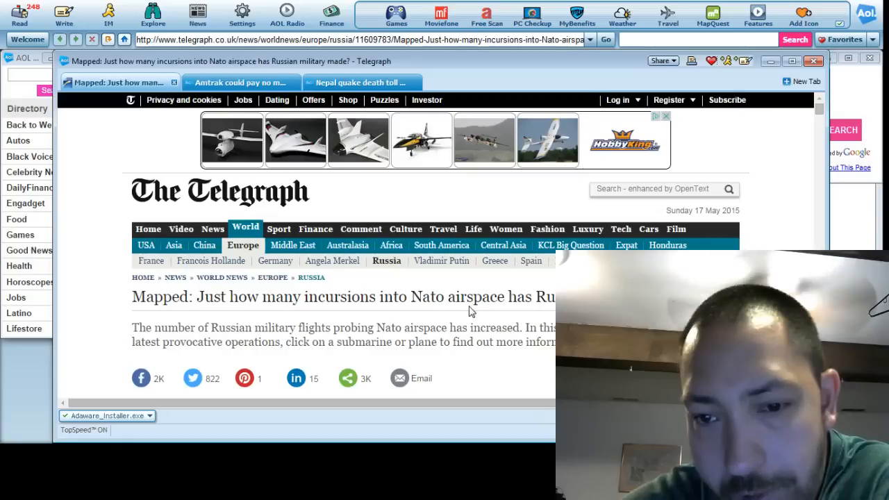
mouse_move(533, 370)
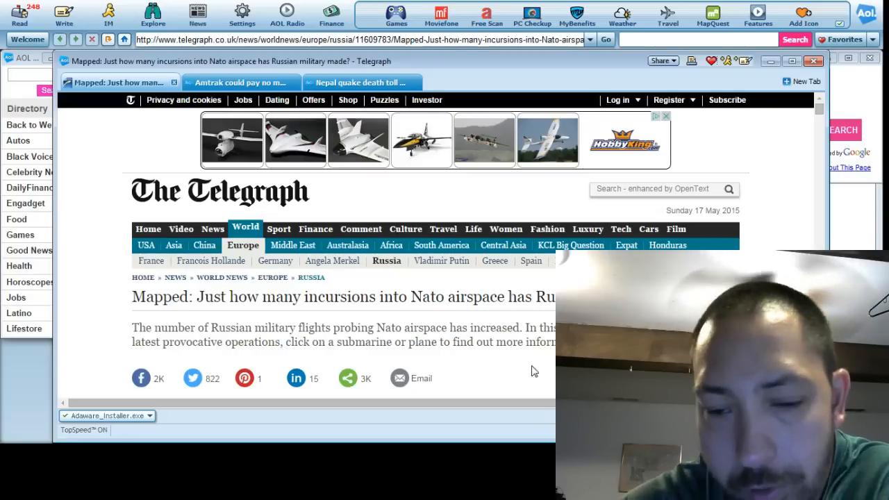